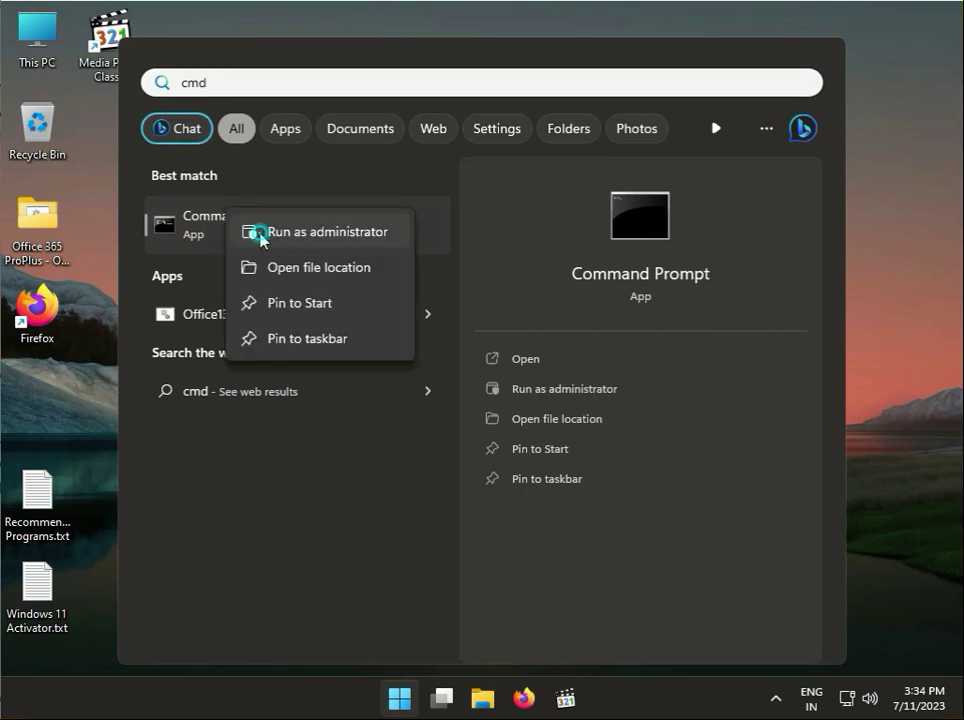
- Launch Command Prompt as administrator and approve the User Account Control prompt
left_click(322, 231)
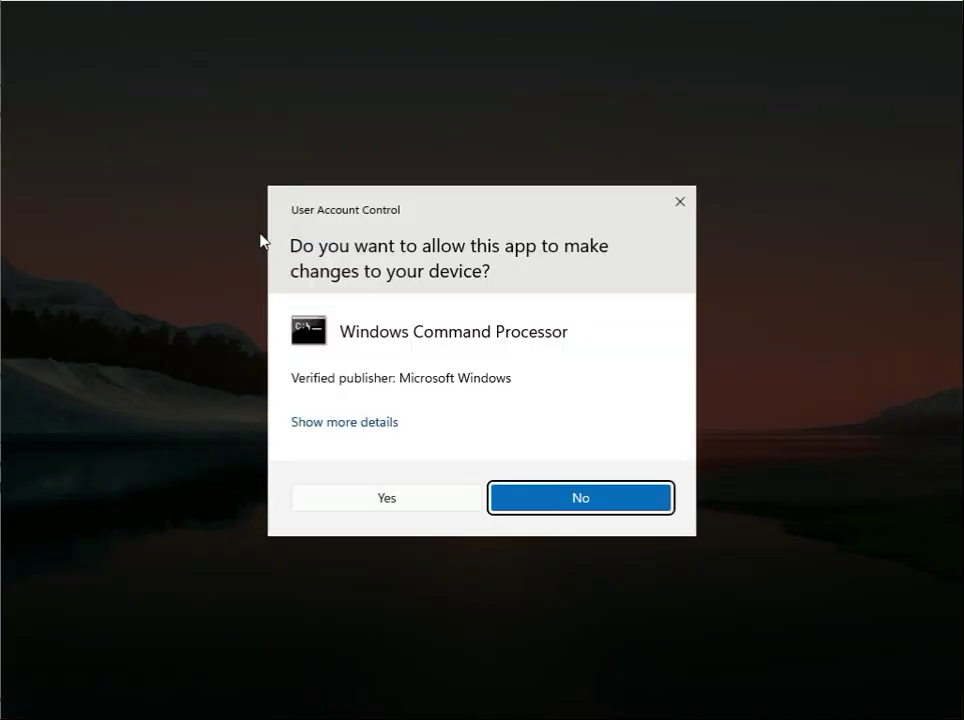
left_click(386, 497)
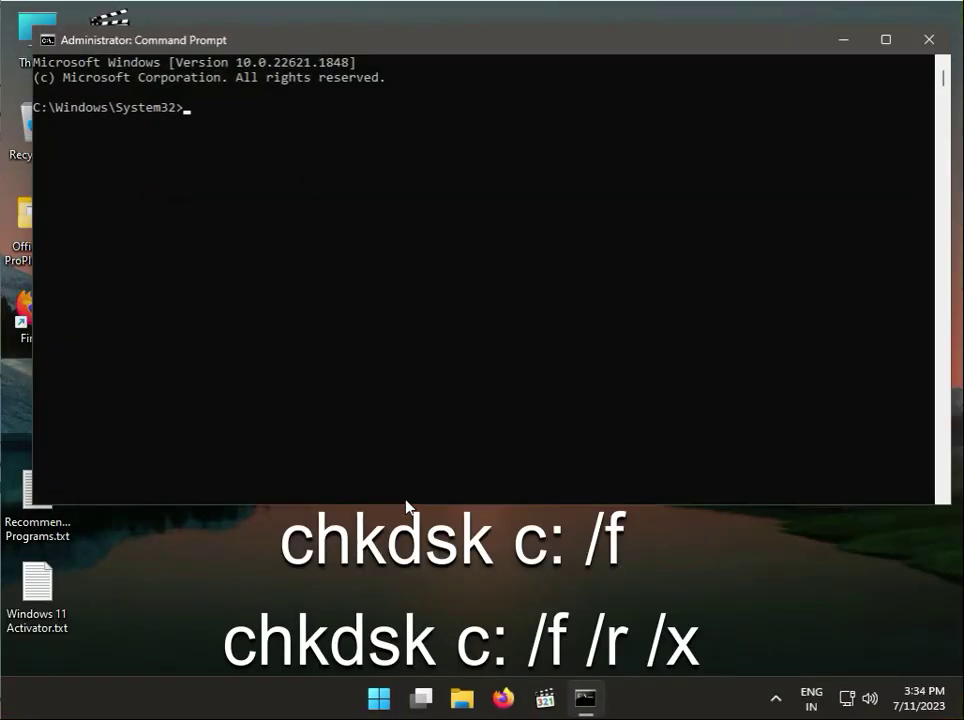
- Run chkdsk c: /f /x and answer y to schedule drive C's check at restart
type("chk")
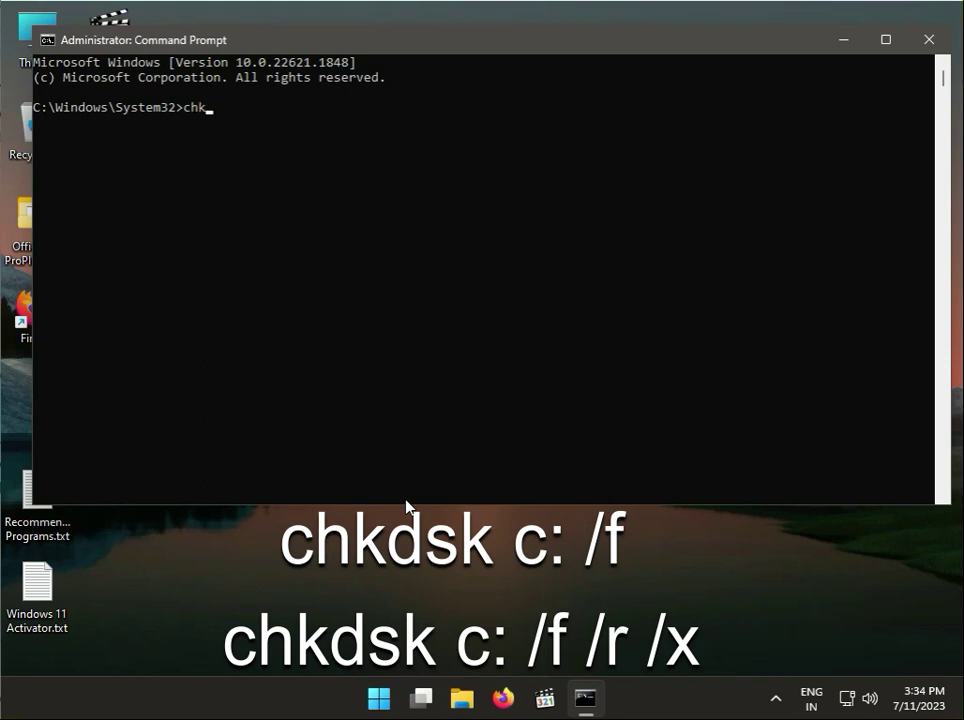
type("dsk")
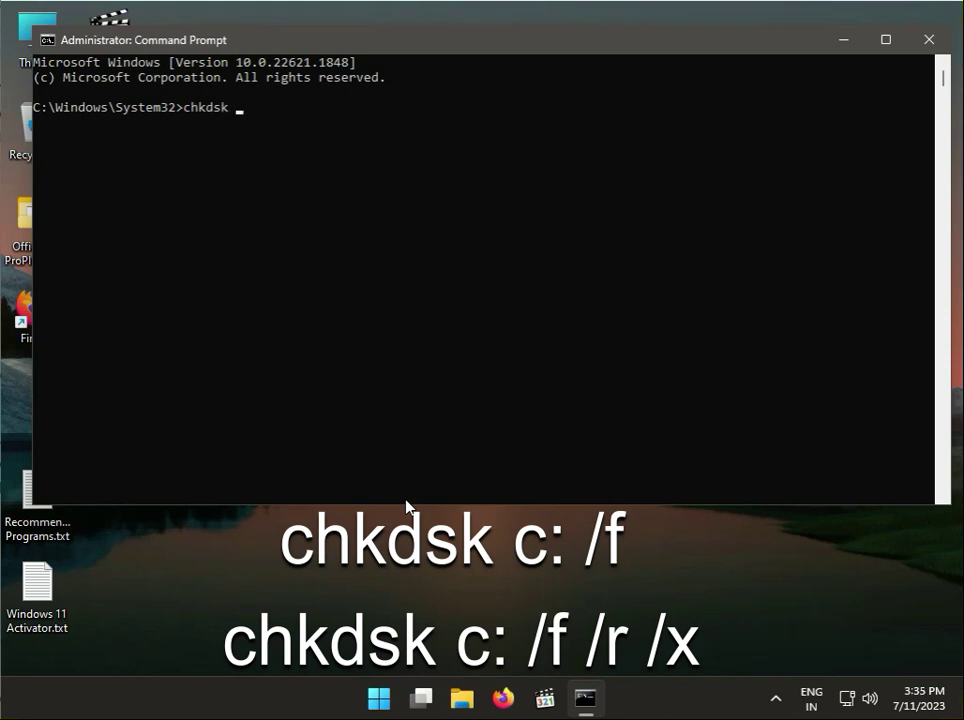
type("c")
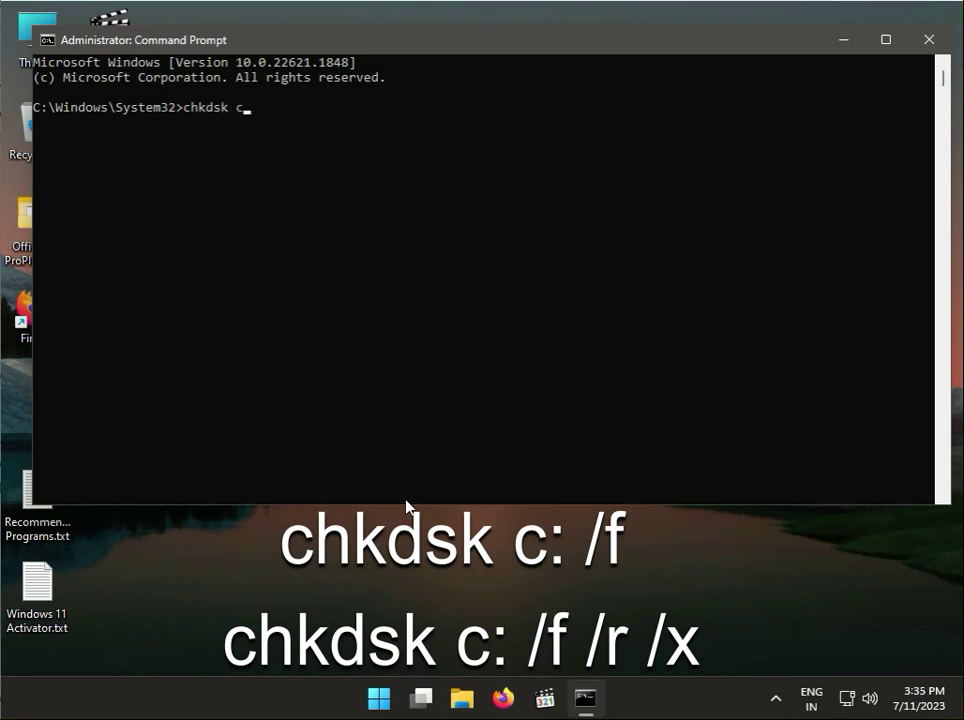
type(":")
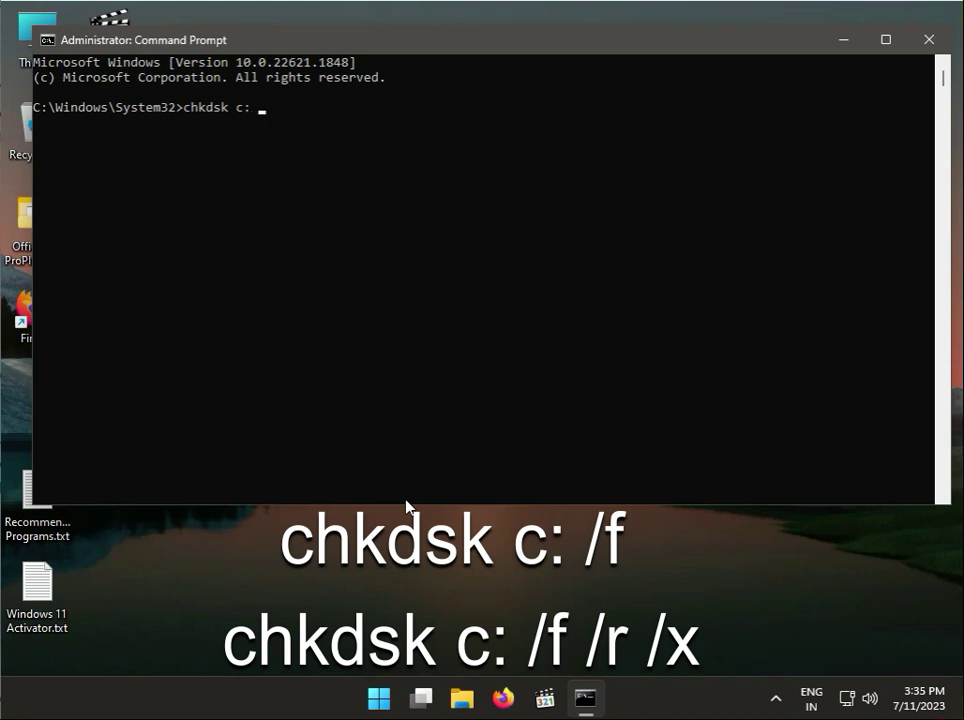
type("/")
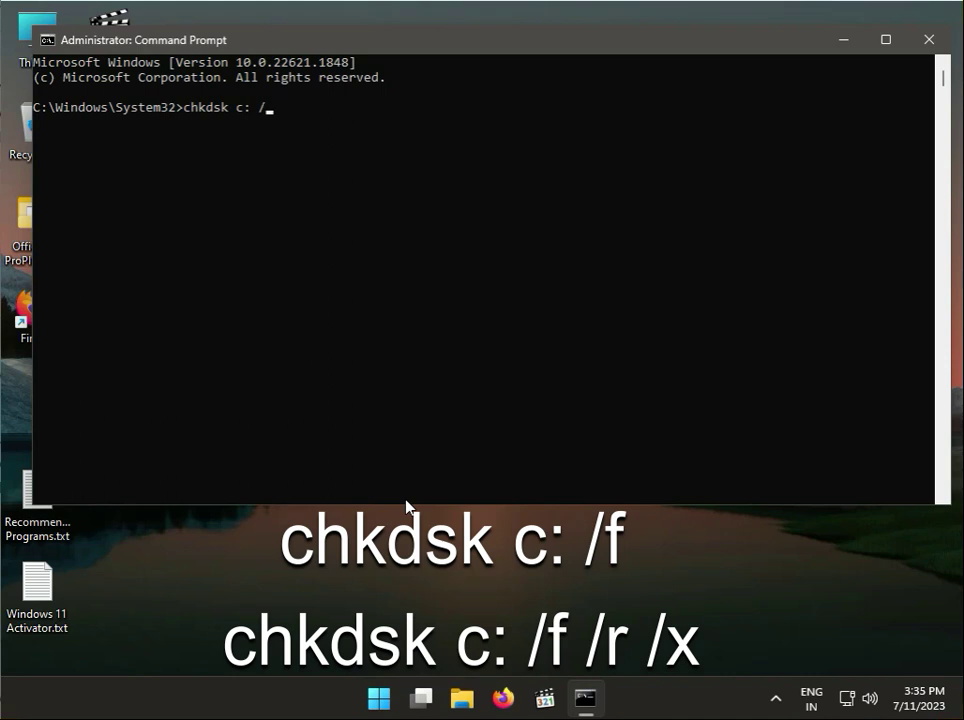
type("f /r")
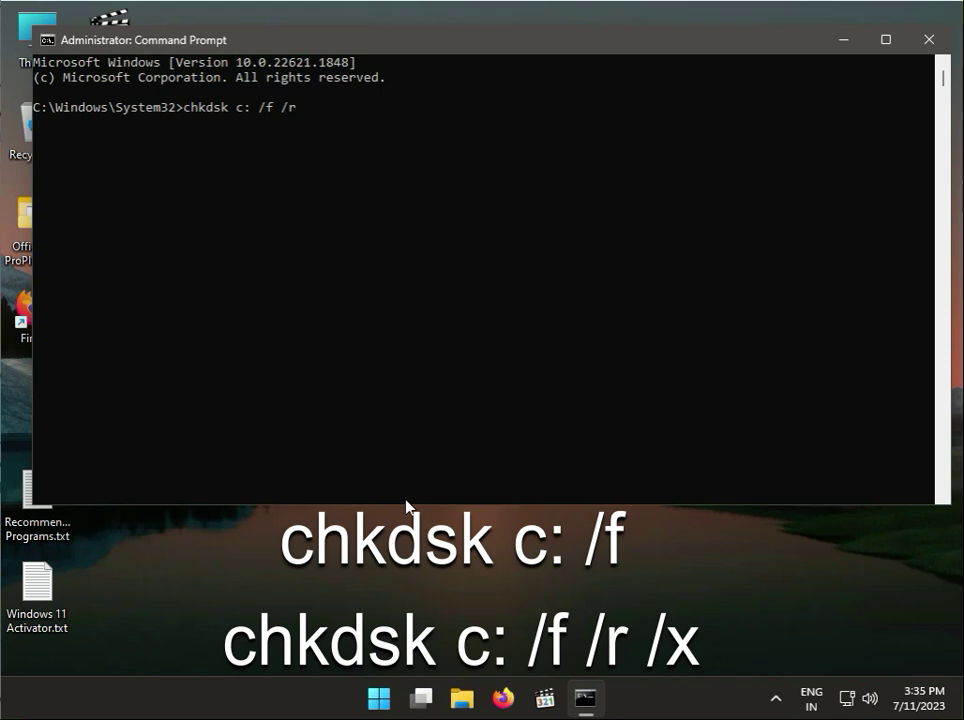
type("/x")
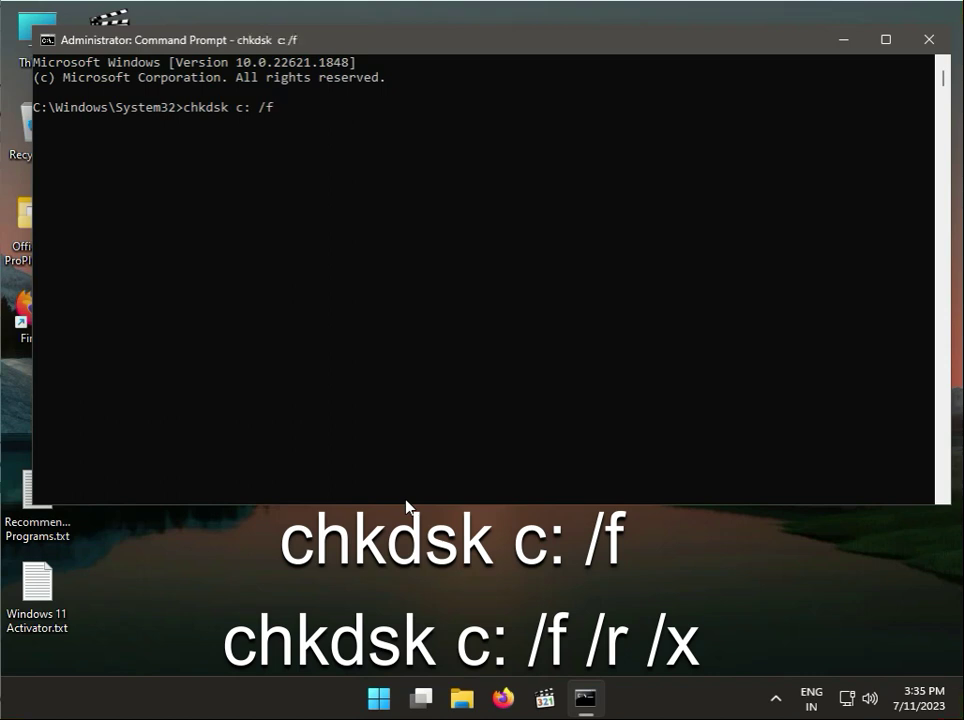
key("enter")
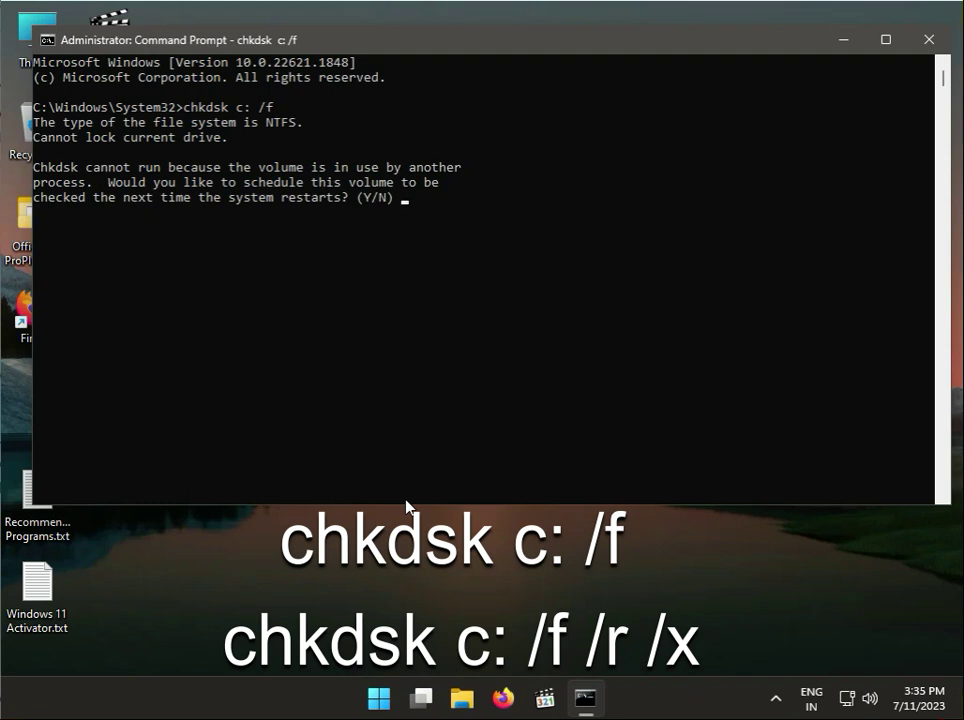
type("y")
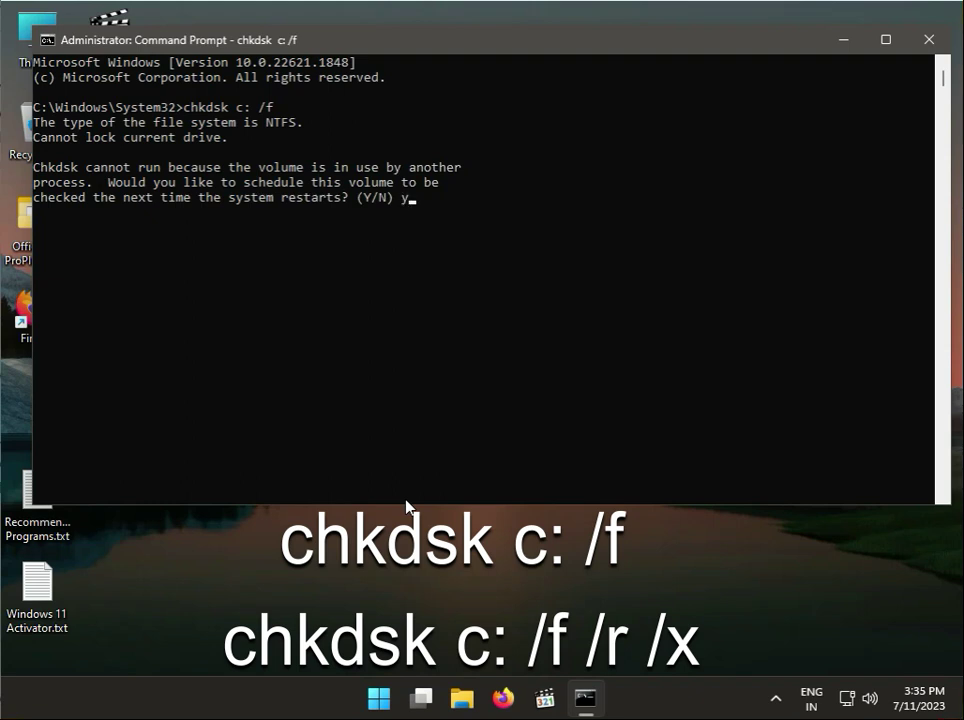
key("enter")
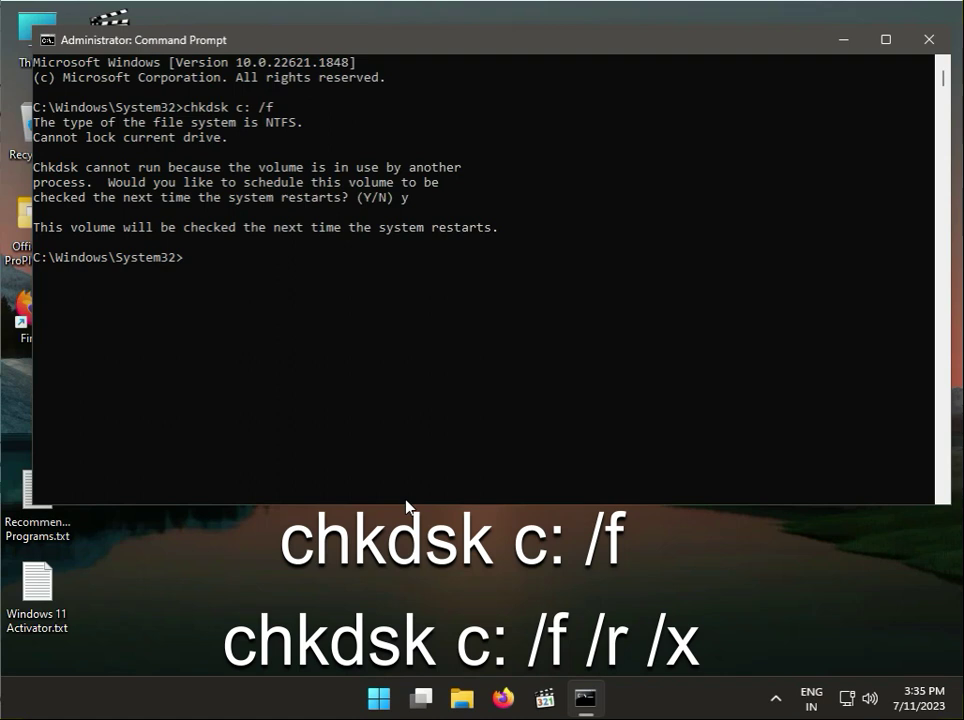
mouse_move(387, 511)
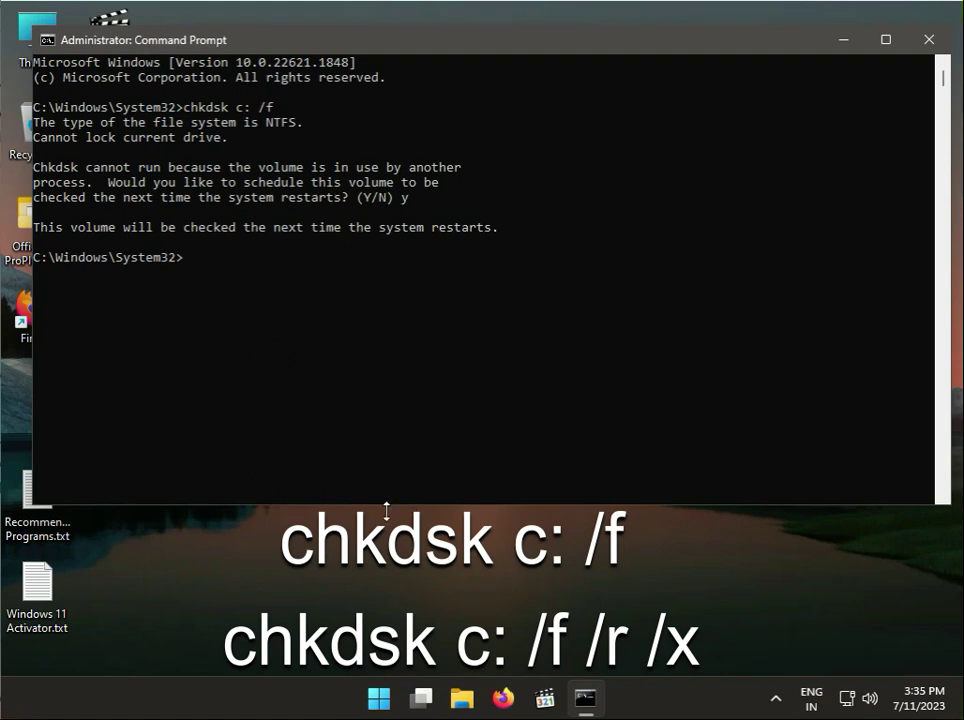
mouse_move(390, 519)
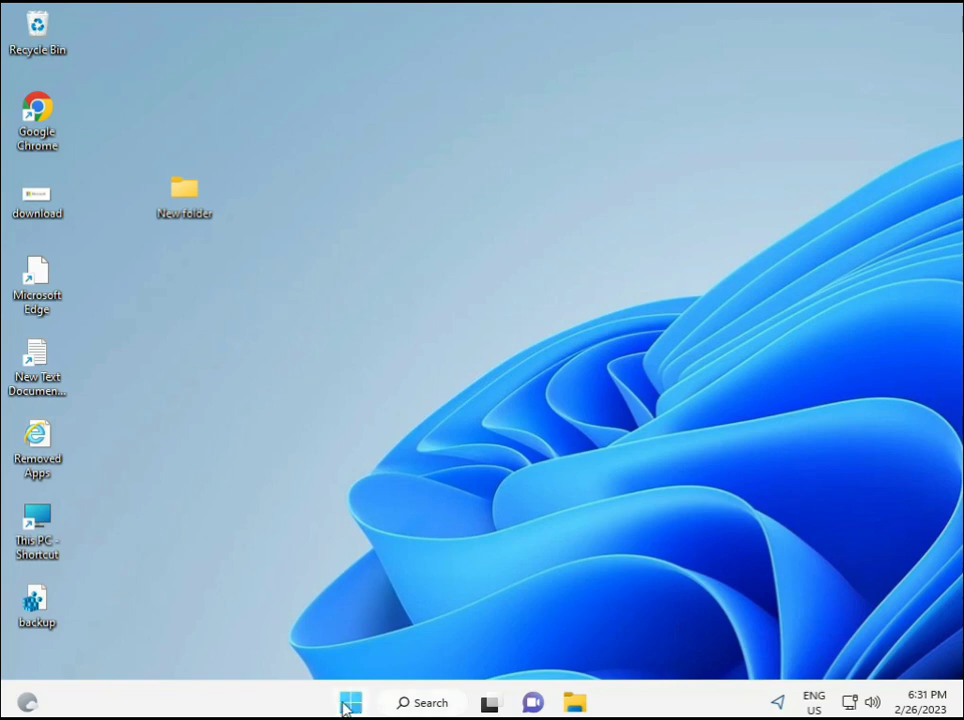
- Search Start for cmd and launch Command Prompt as administrator
type("cmd")
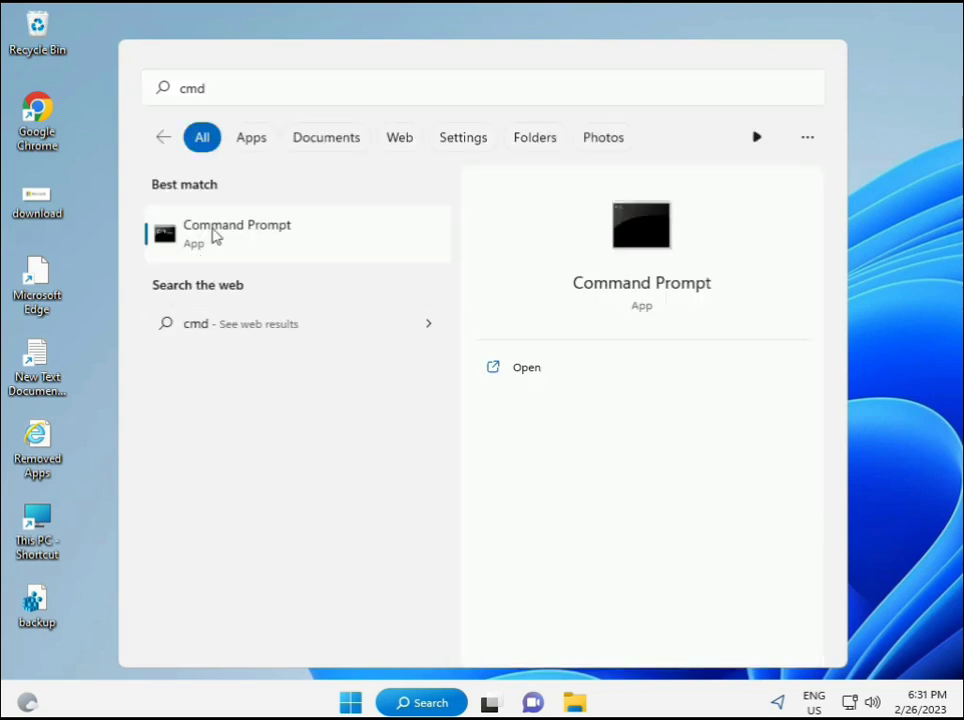
mouse_move(248, 240)
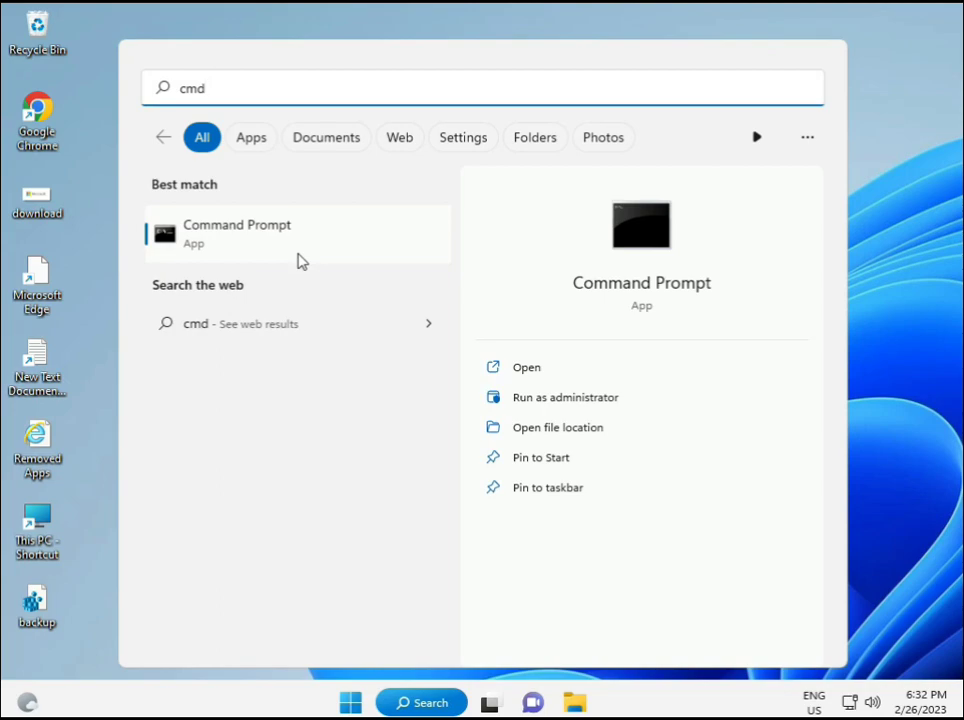
left_click(564, 397)
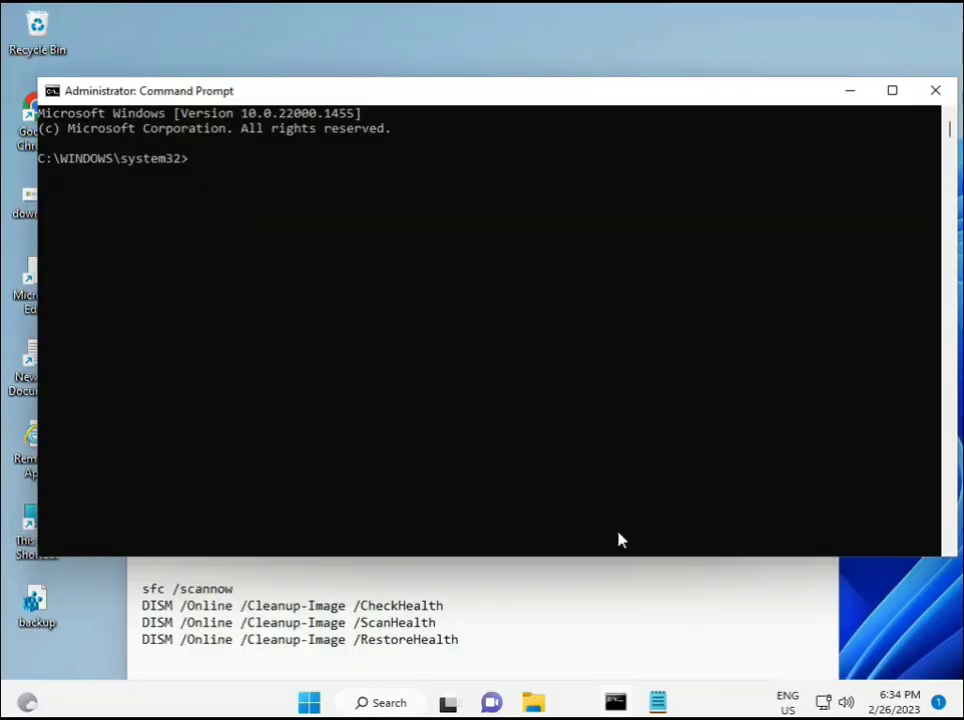
- Run sfc /scannow in the console to verify system file integrity
left_click(250, 214)
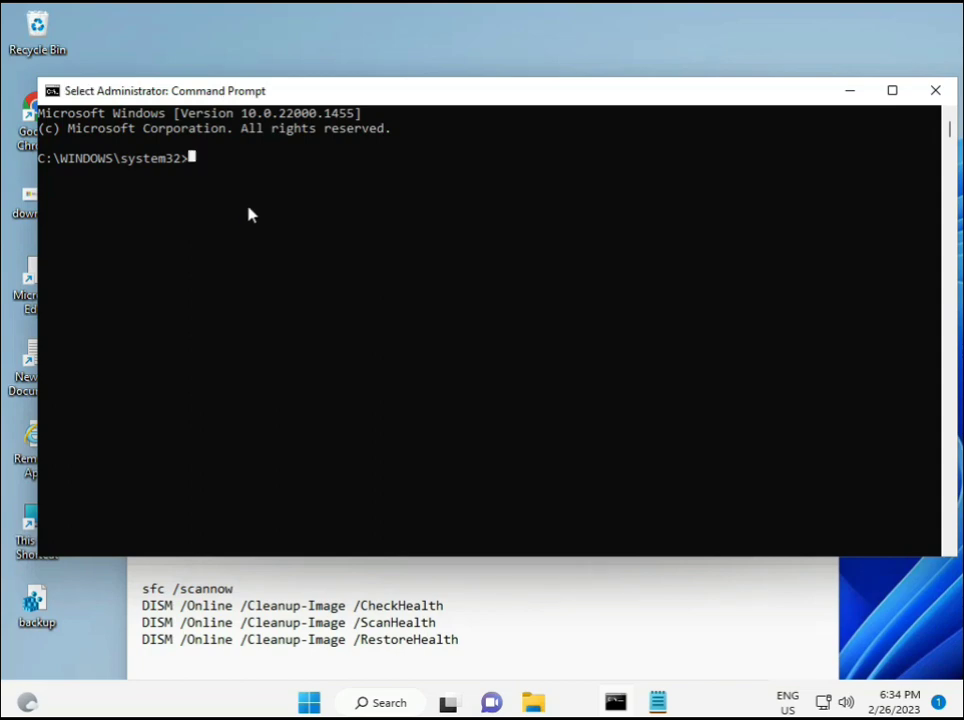
type("s")
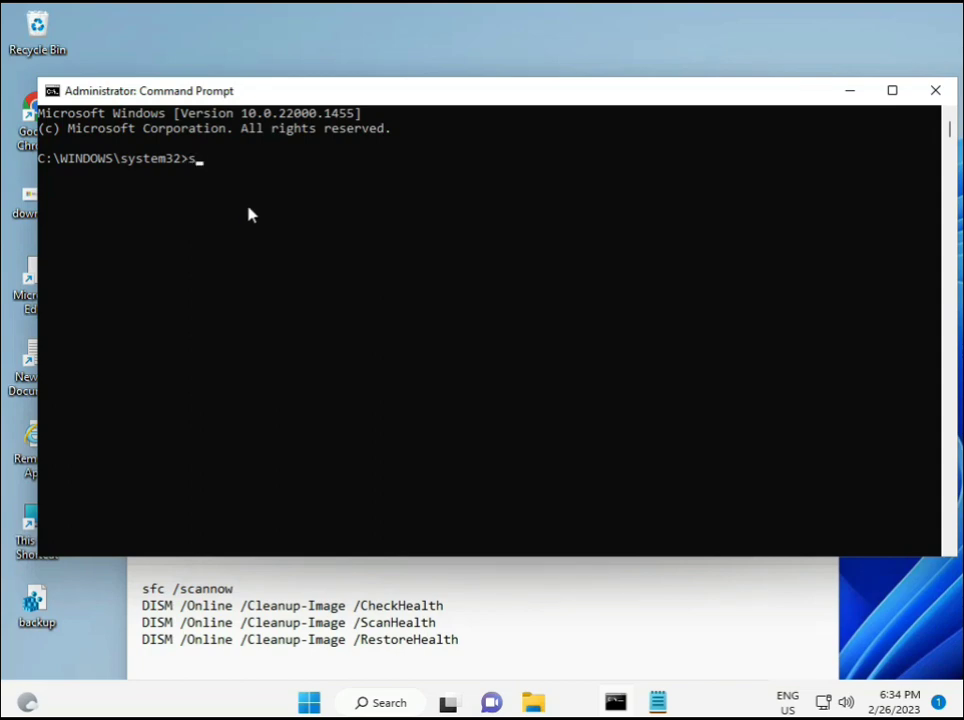
type("fc")
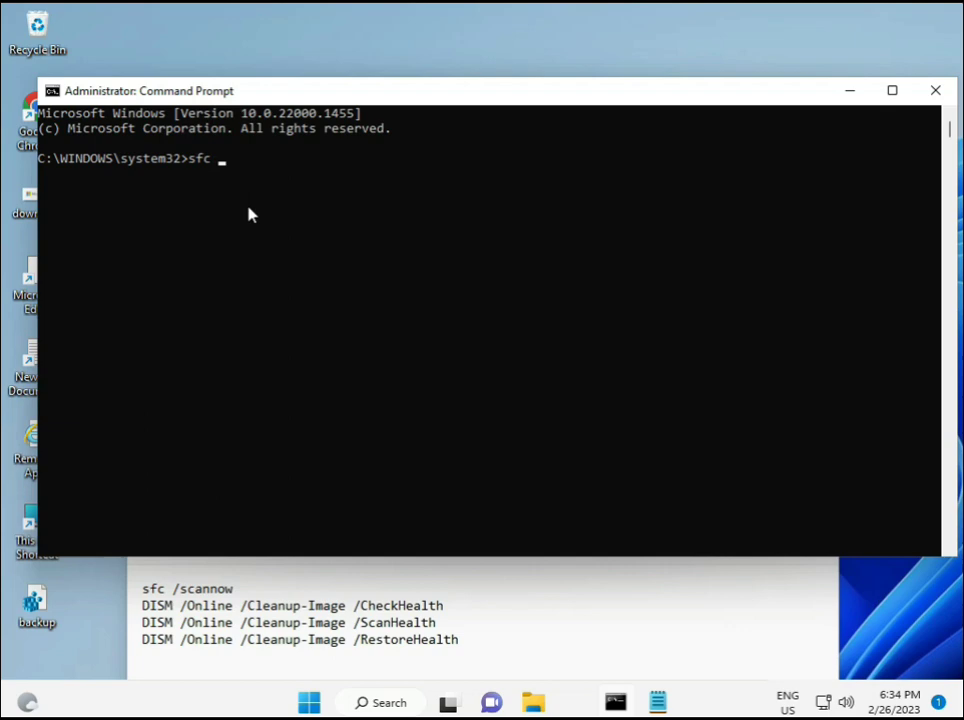
type("/scann")
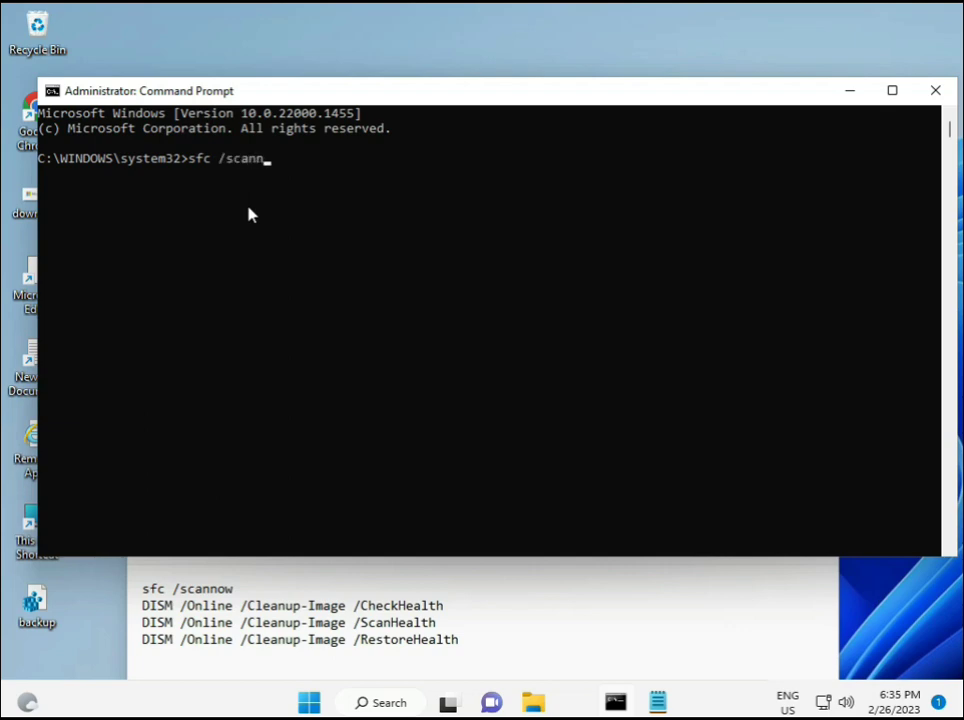
type("ow")
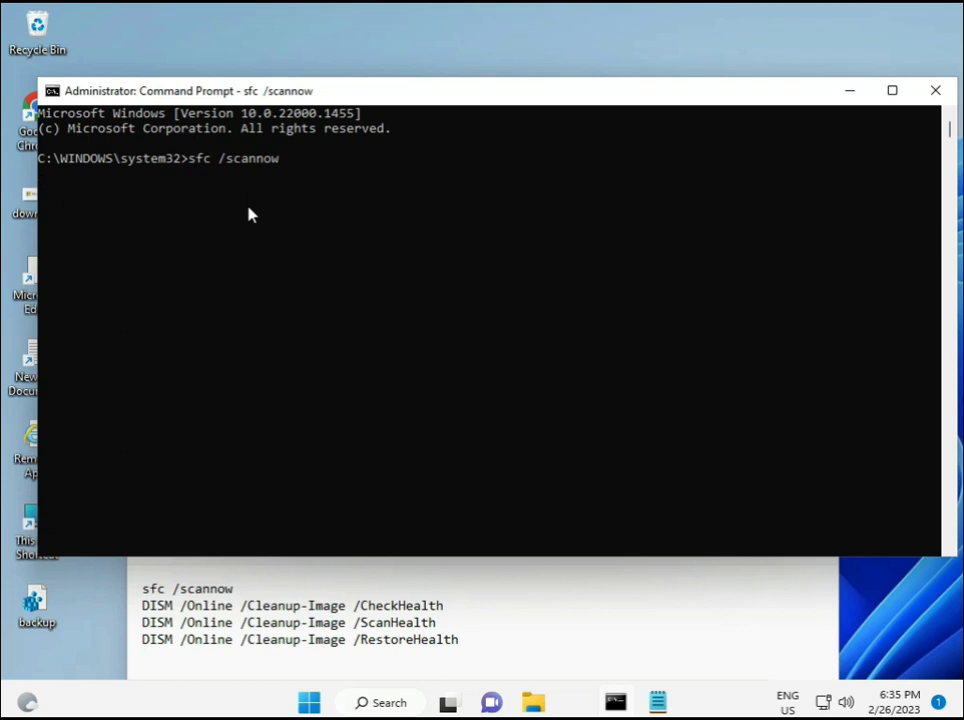
key("enter")
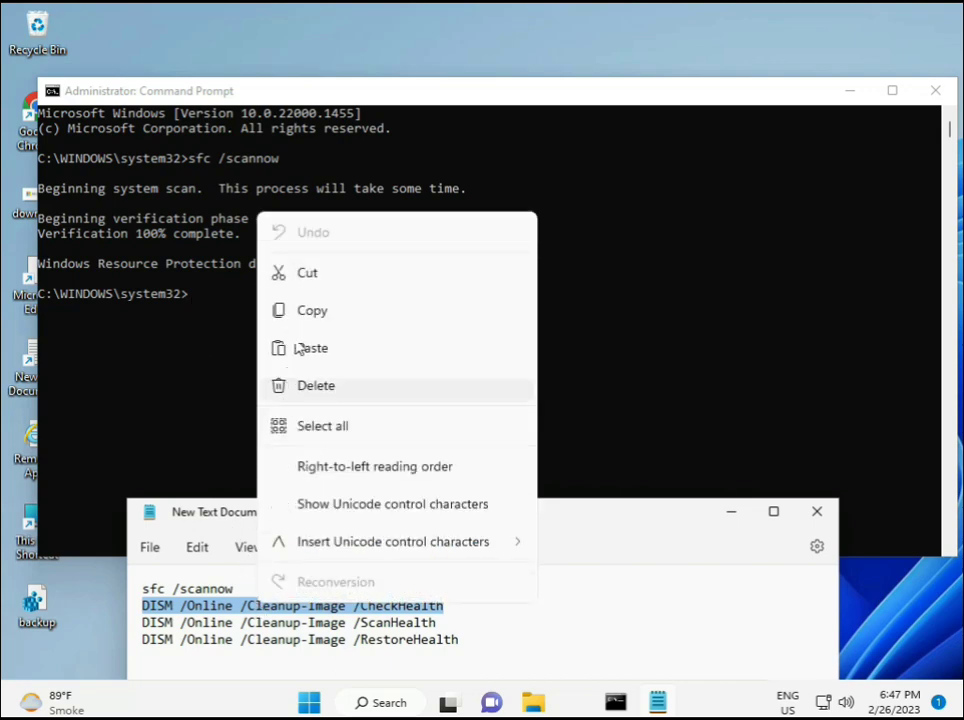
- Close Notepad's context menu and open the Command Prompt title-bar system menu
left_click(193, 299)
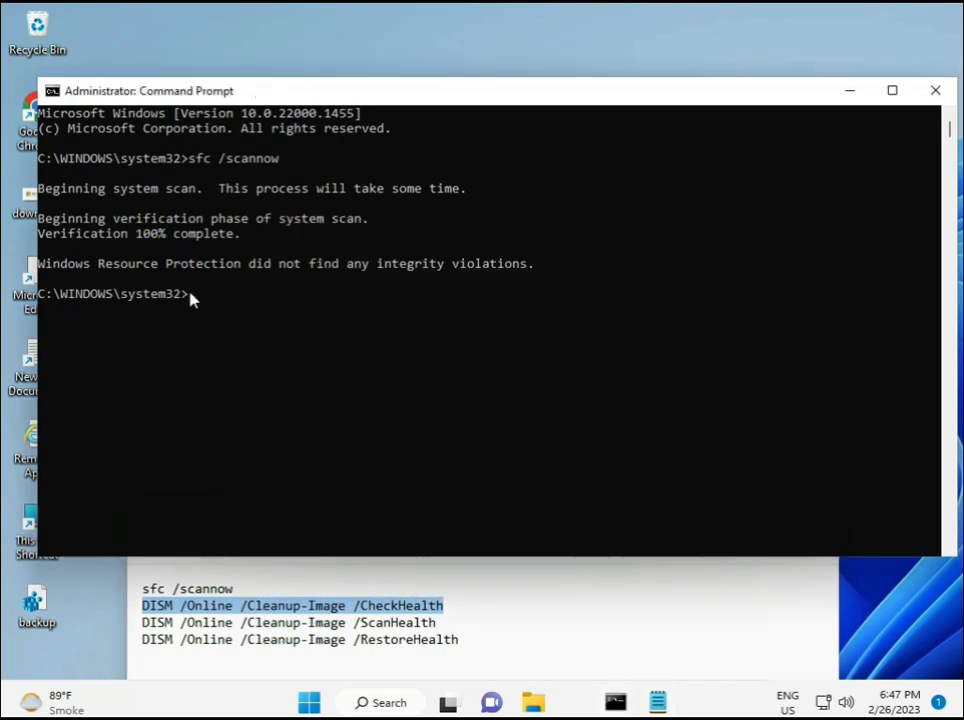
right_click(150, 90)
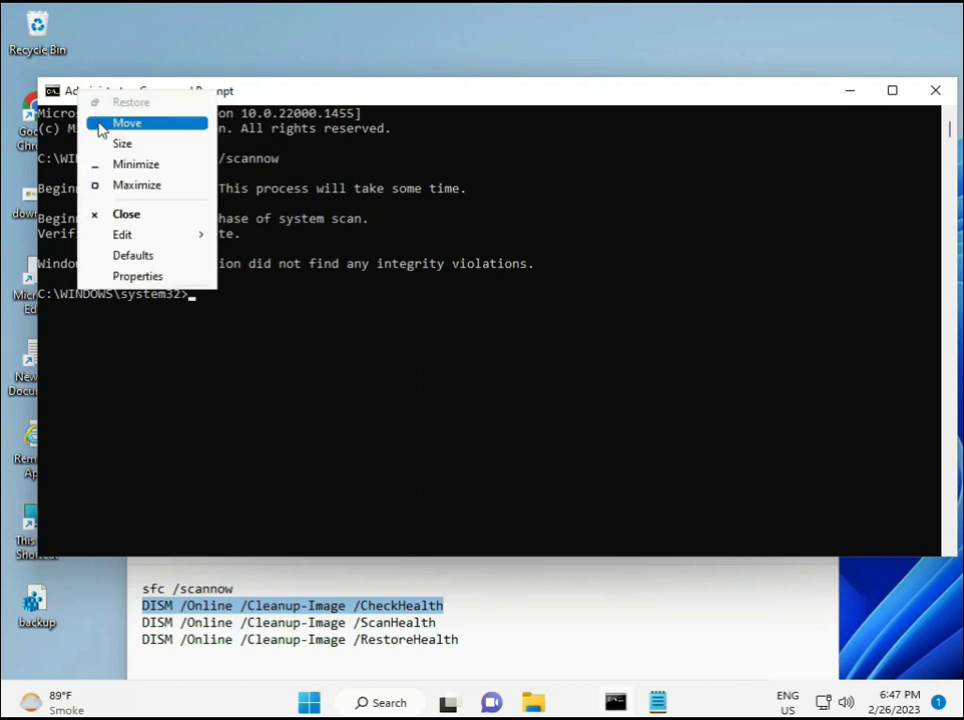